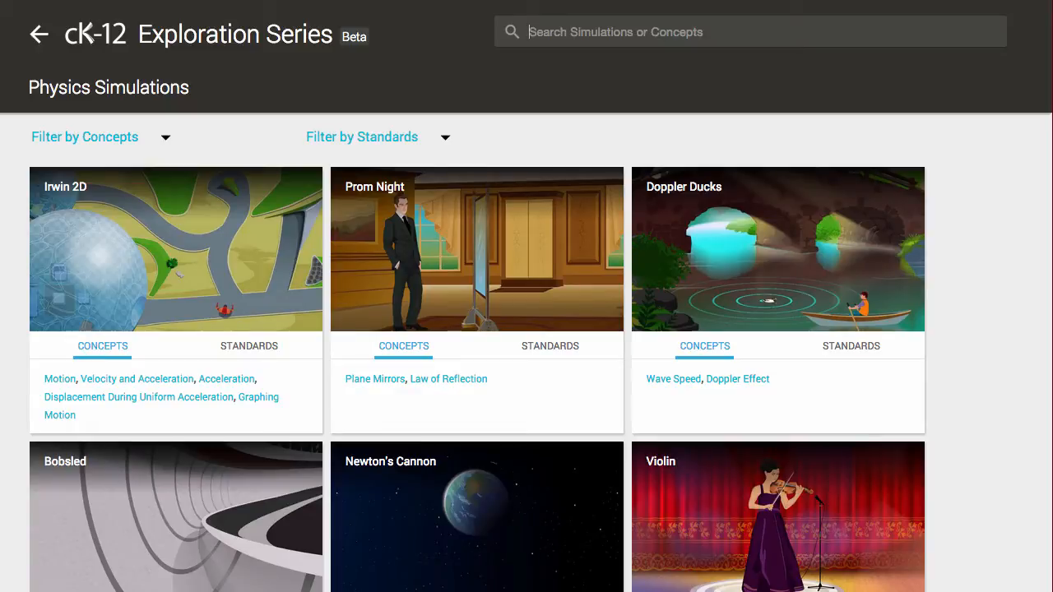
# - Browse the Physics Simulations gallery and filter the simulations by concept to find the sprinter one
pyautogui.click(372, 137)
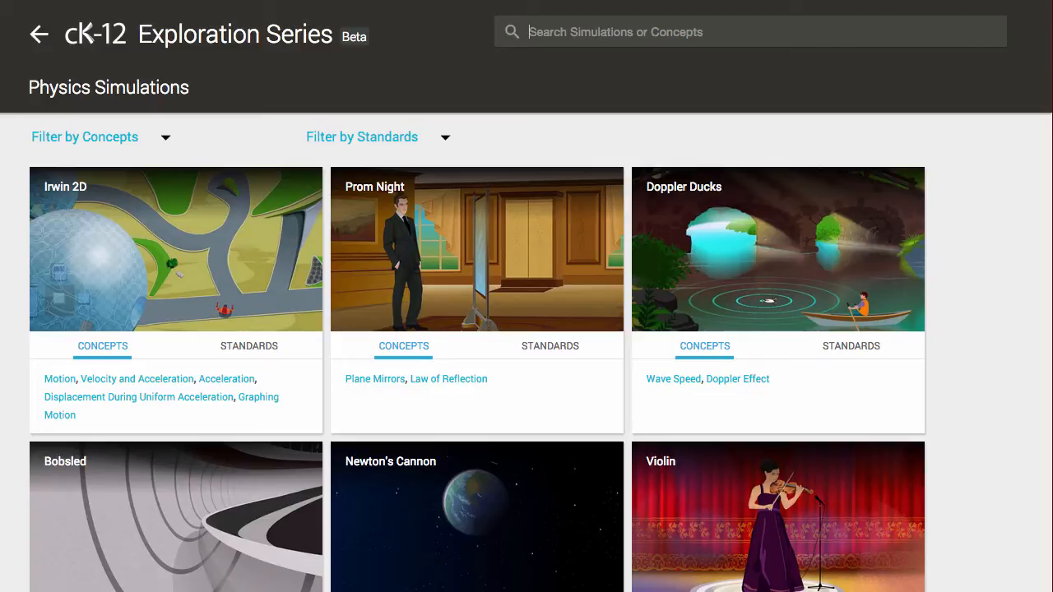
pyautogui.click(102, 137)
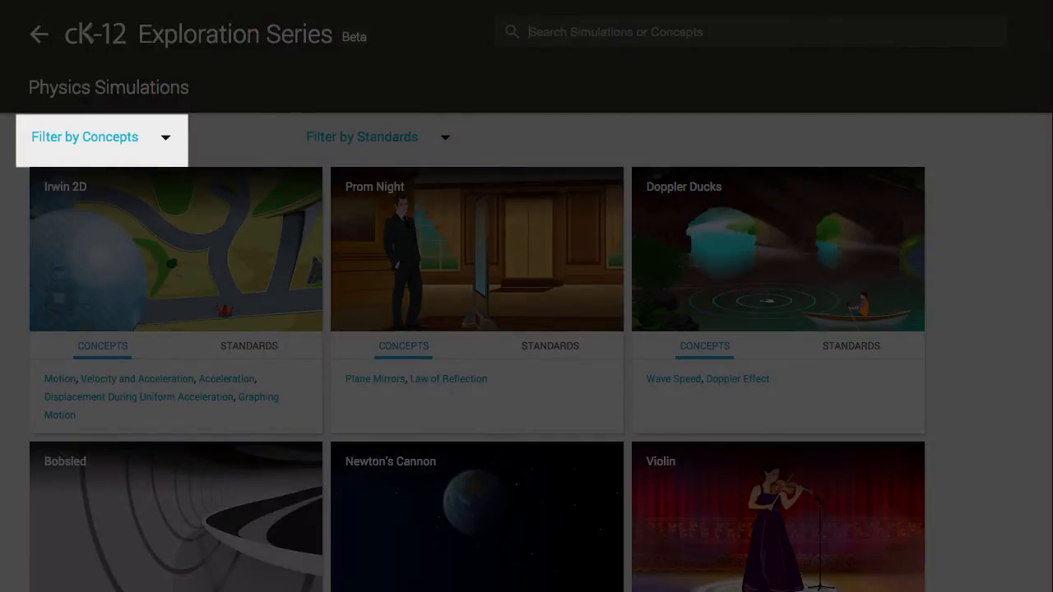
pyautogui.click(749, 31)
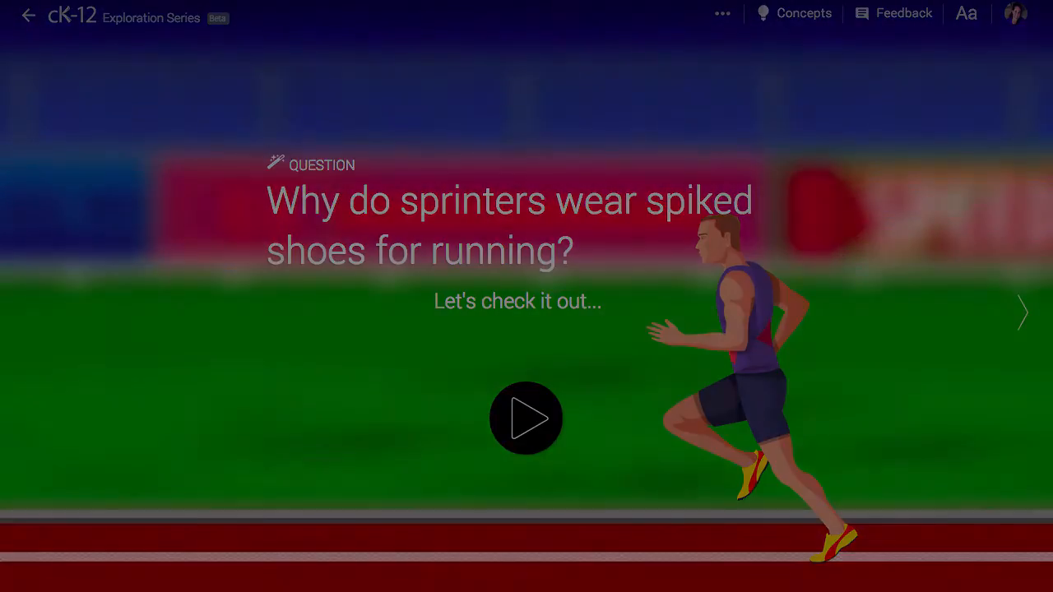
# - Start the sprinter intro animation and skip ahead to the interactive friction simulation
pyautogui.click(527, 418)
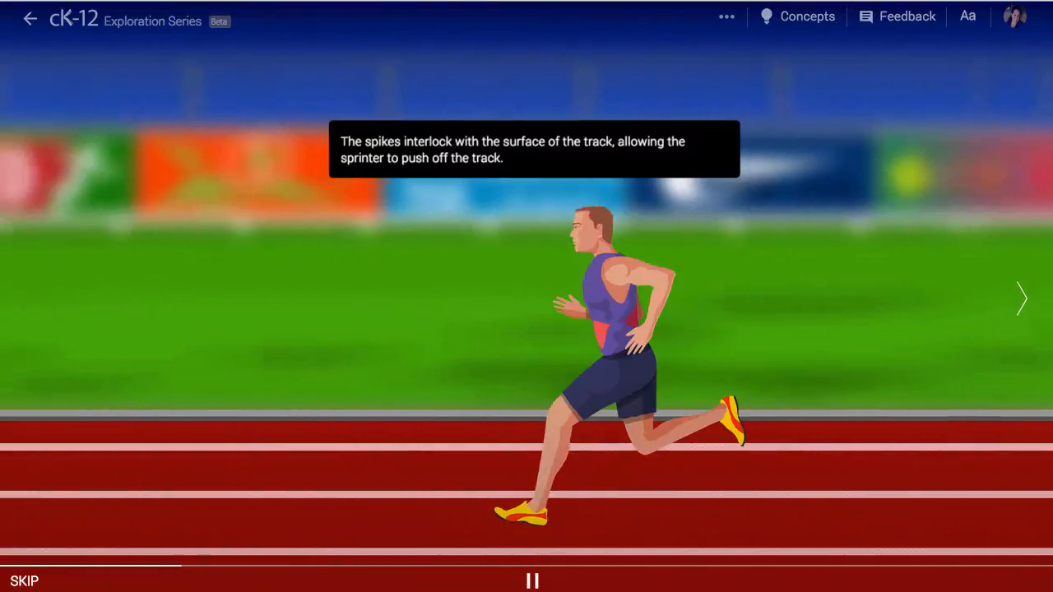
pyautogui.click(968, 17)
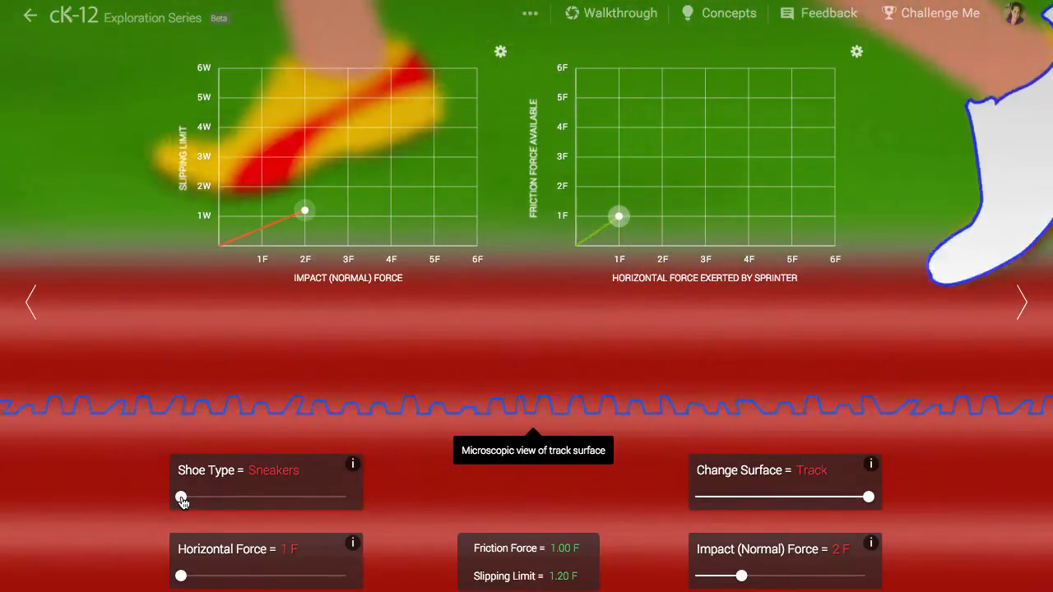
# - Set shoe type to Studs, surface to Snow, horizontal force 4F and impact force 4F
pyautogui.moveTo(181, 497); pyautogui.dragTo(291, 497)
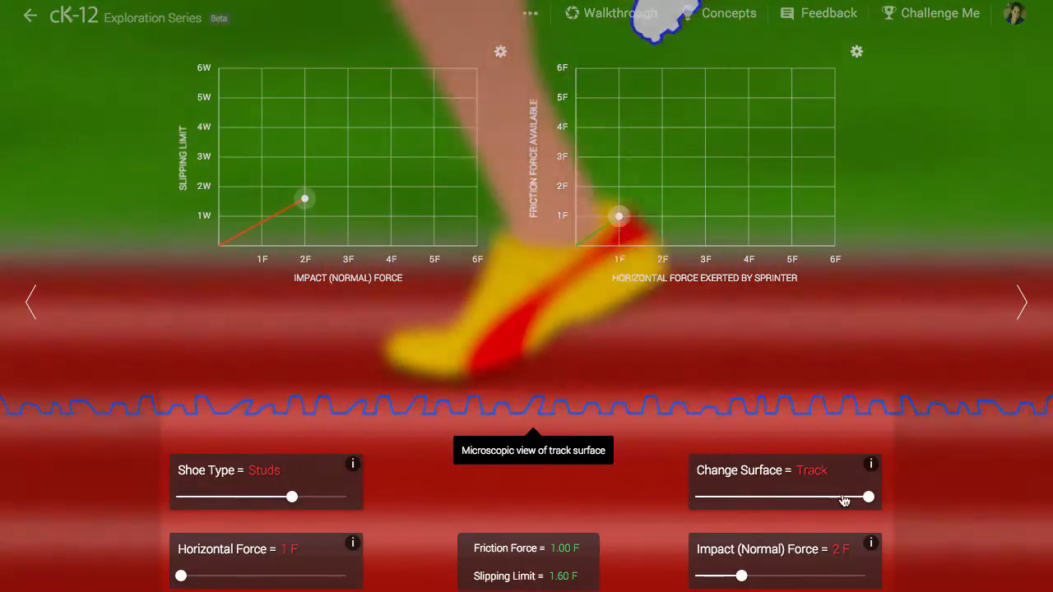
pyautogui.moveTo(869, 497); pyautogui.dragTo(731, 497)
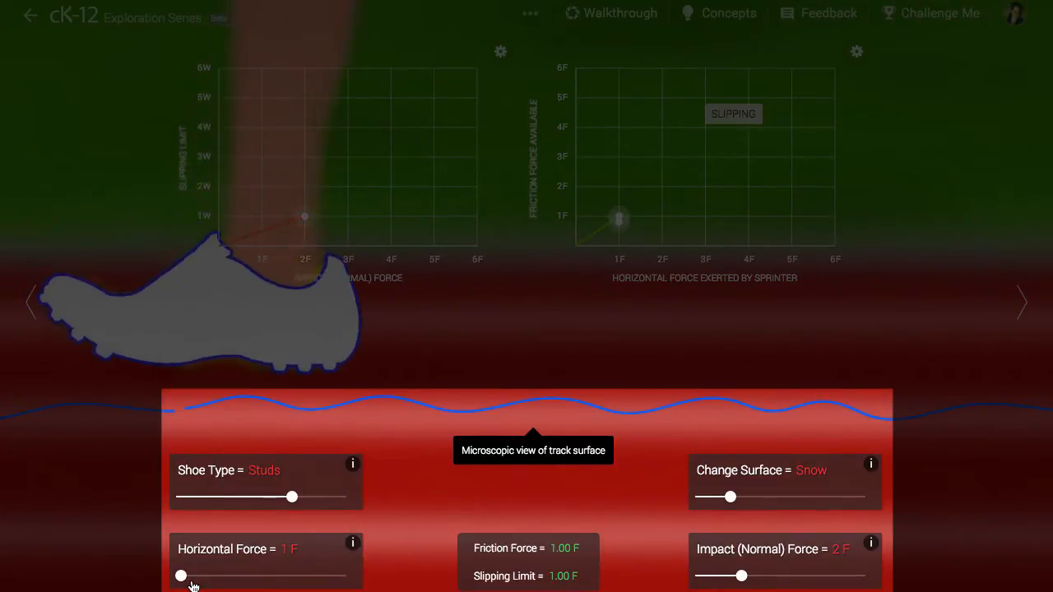
pyautogui.moveTo(182, 576); pyautogui.dragTo(311, 576)
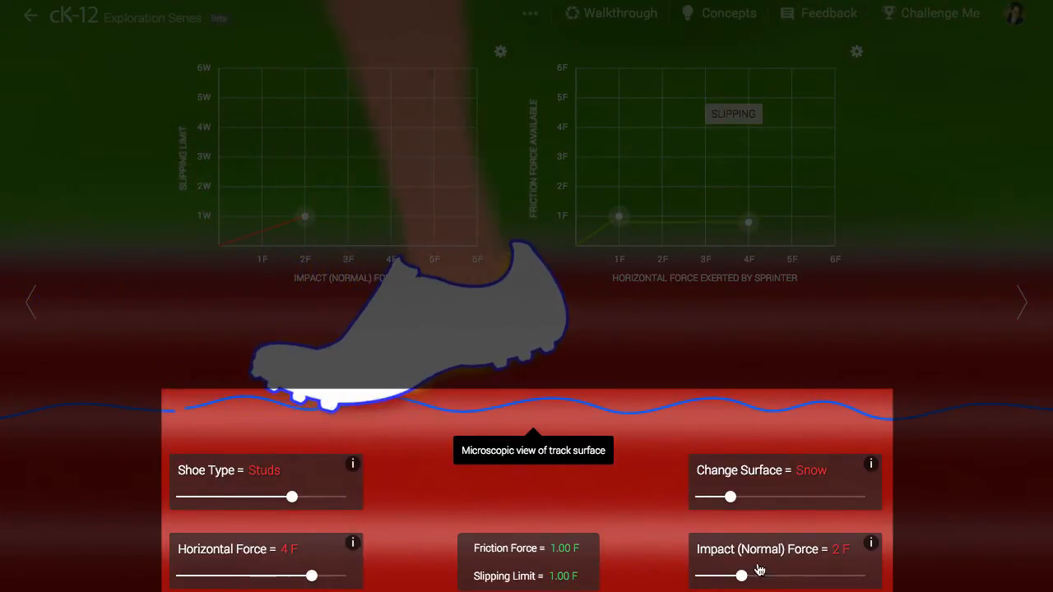
pyautogui.moveTo(721, 576); pyautogui.dragTo(831, 576)
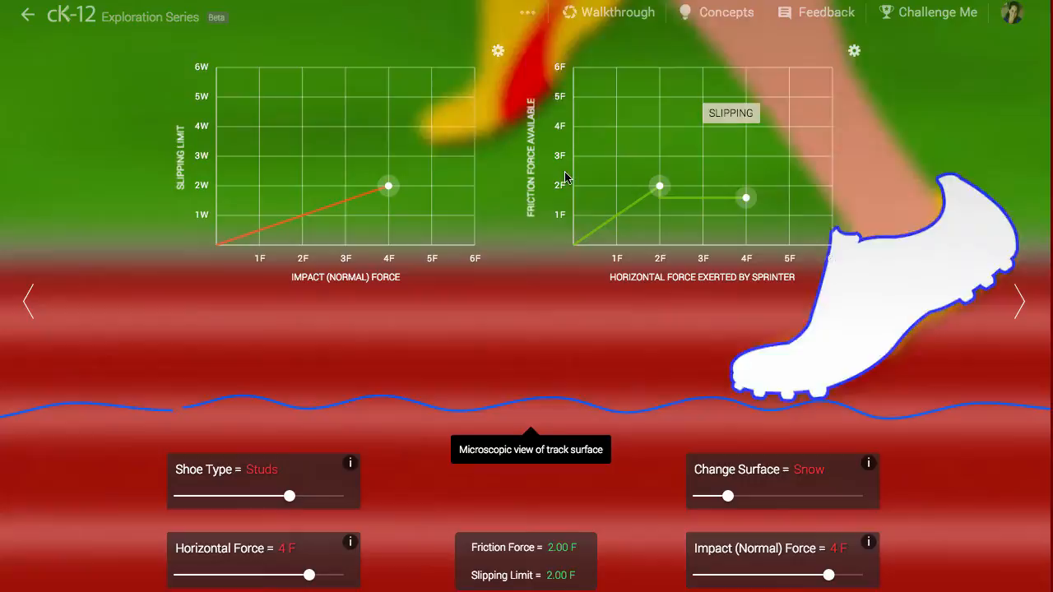
# - Read the shoe-type explanation and the friction force graph's info
pyautogui.click(351, 462)
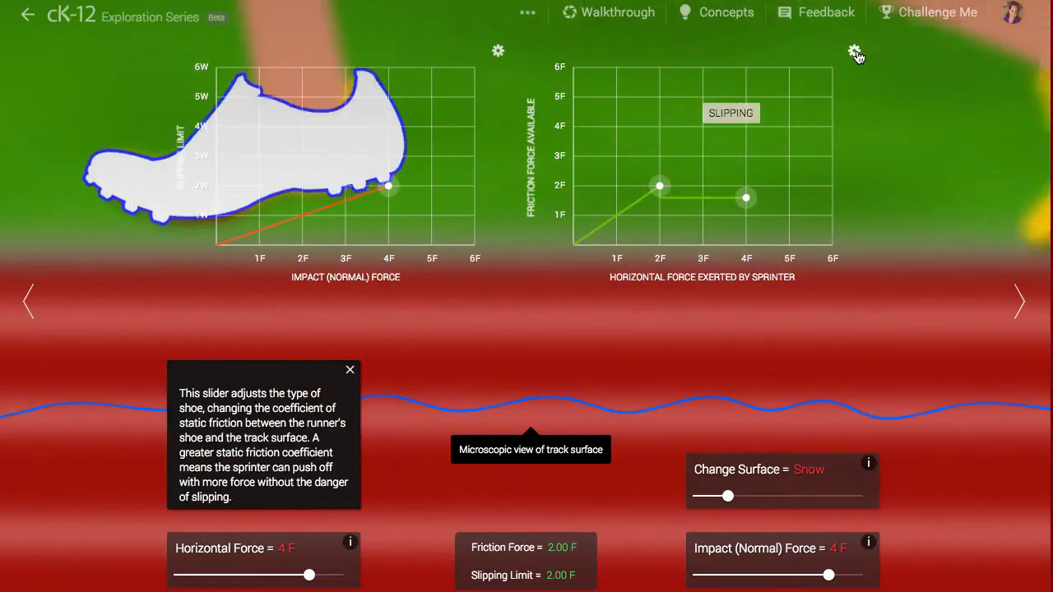
pyautogui.click(856, 52)
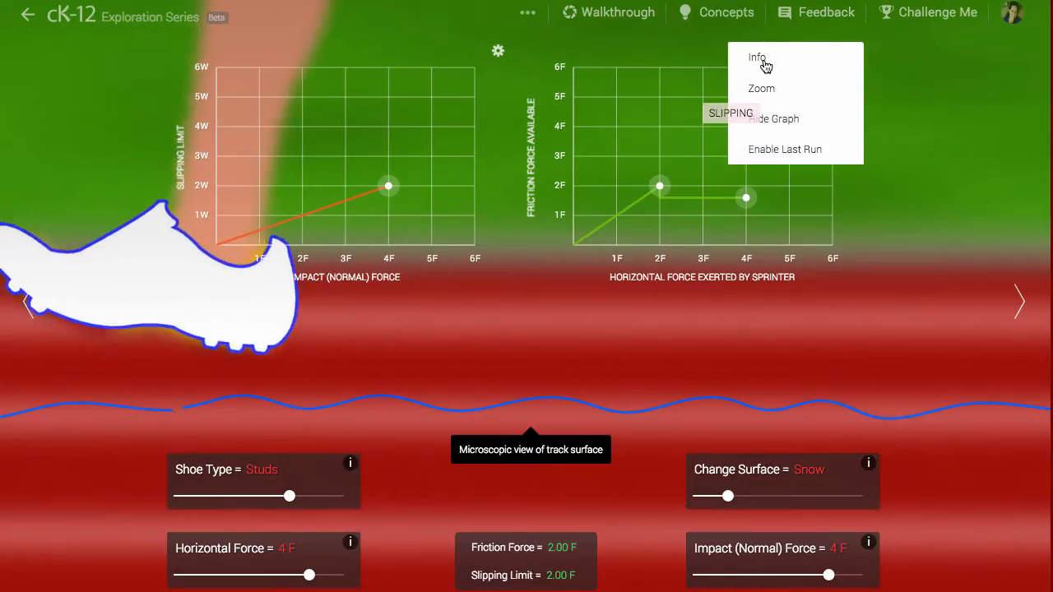
pyautogui.click(757, 56)
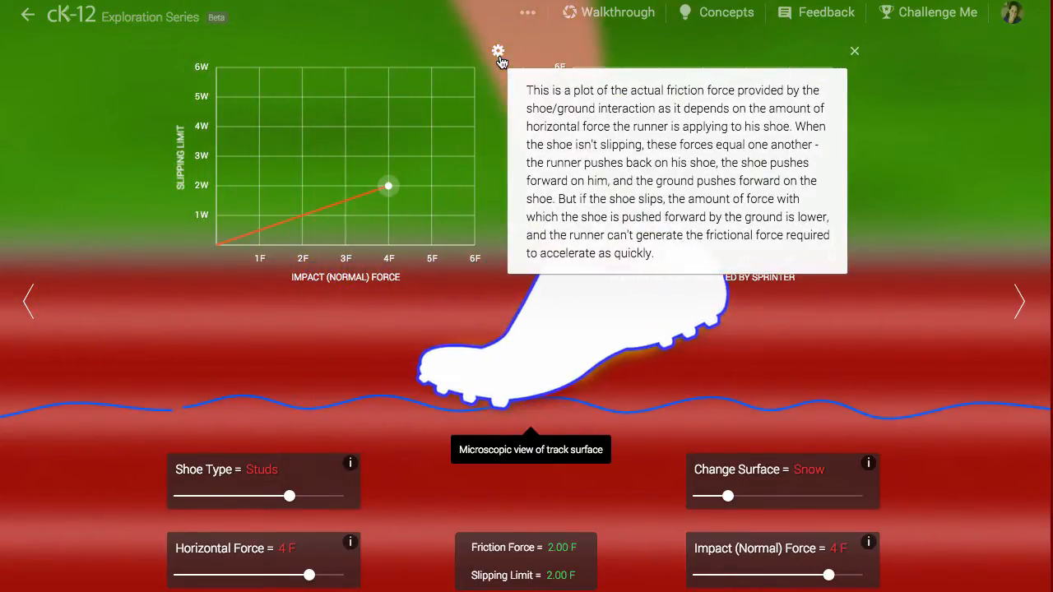
# - Read the slipping-limit graph's info, close it, and reopen that graph's options menu
pyautogui.click(497, 51)
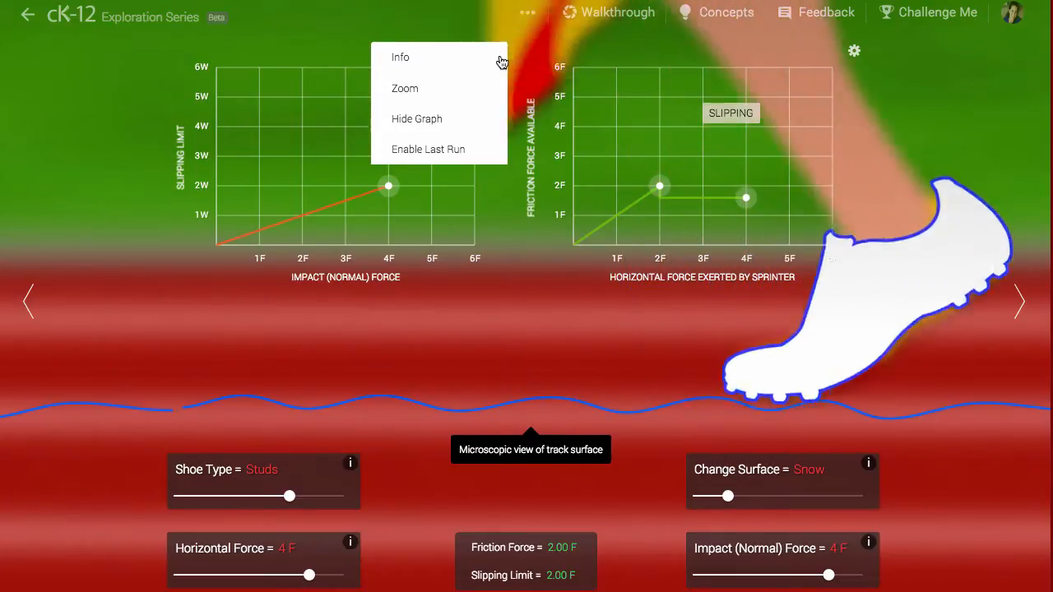
pyautogui.click(400, 56)
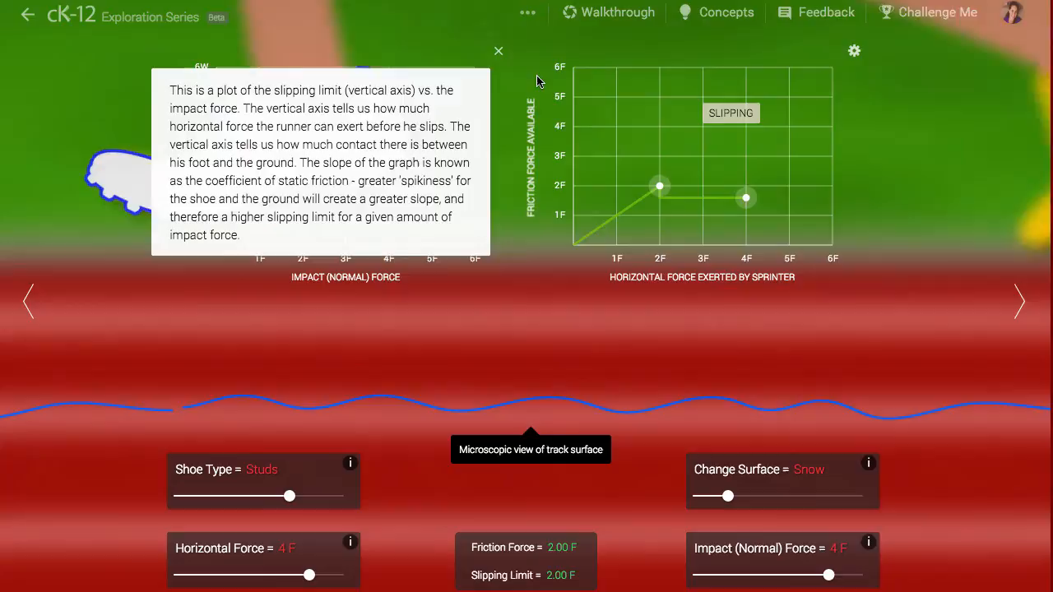
pyautogui.click(497, 49)
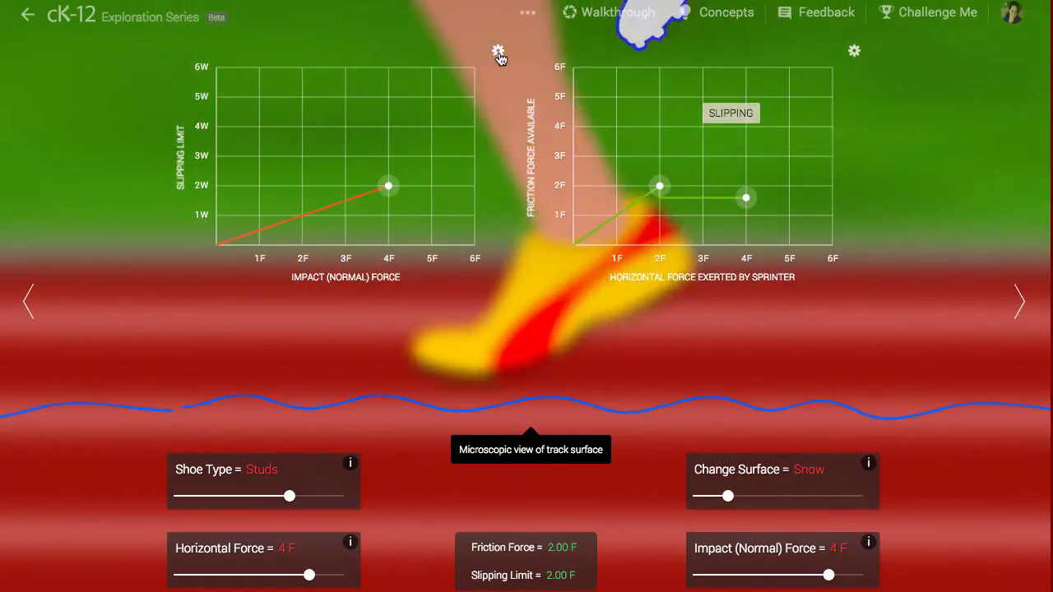
pyautogui.click(497, 50)
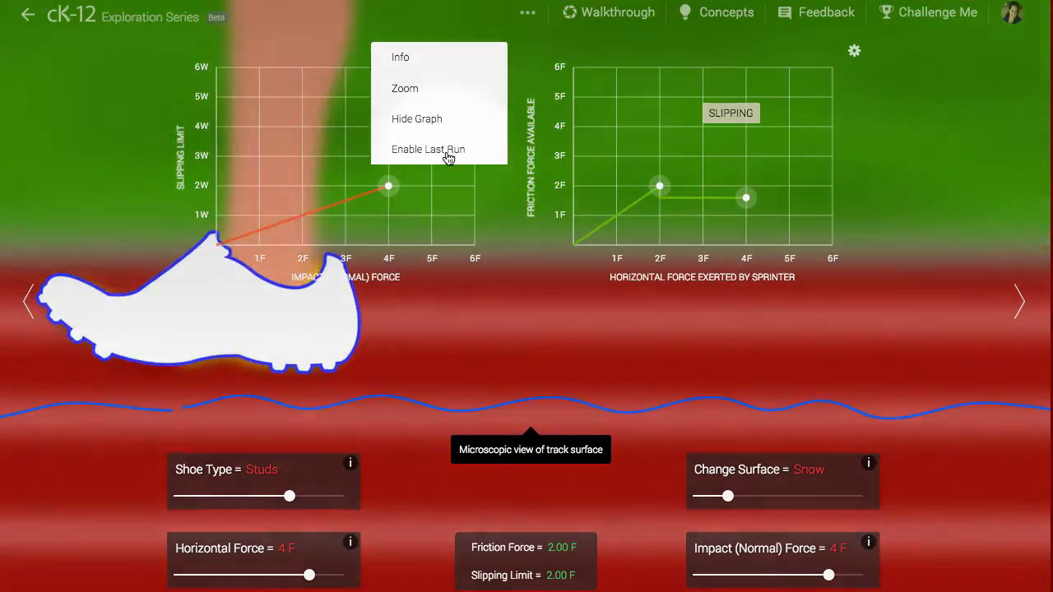
# - Toggle the previous-run comparison on the slipping-limit graph and hide both force graphs
pyautogui.click(428, 148)
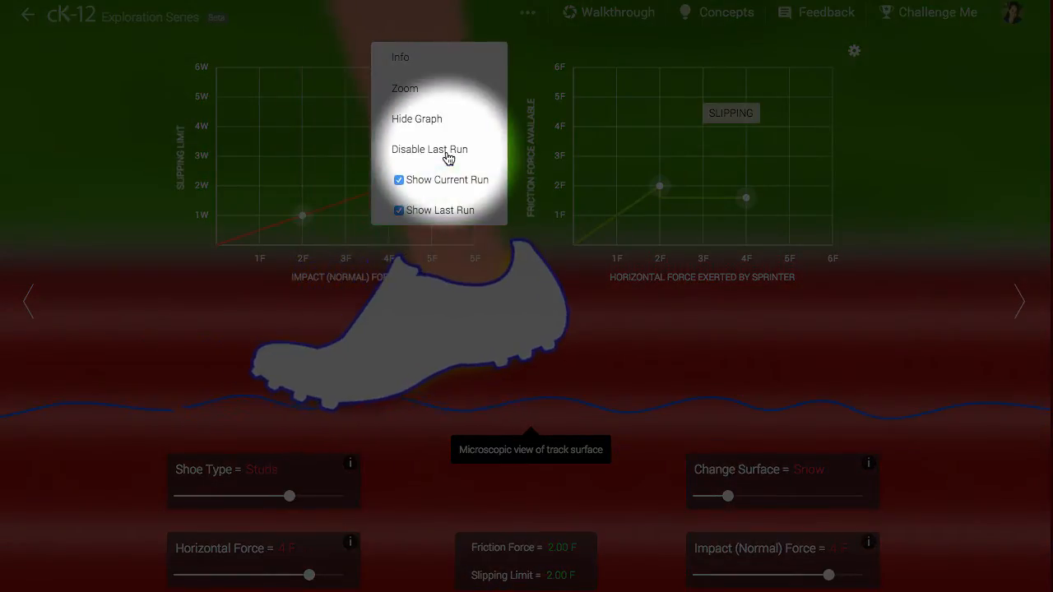
pyautogui.click(428, 148)
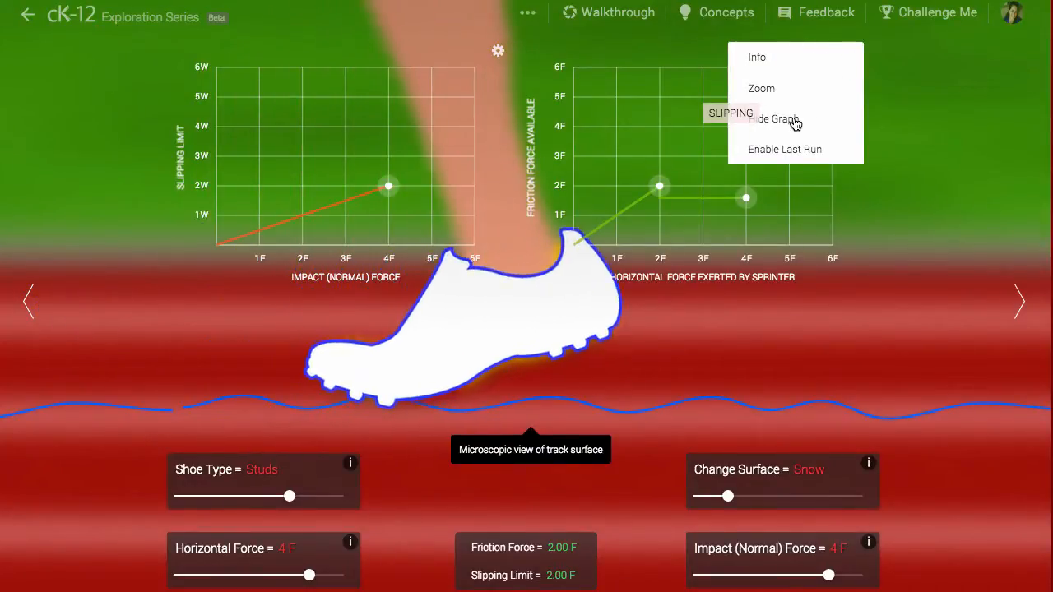
pyautogui.click(772, 118)
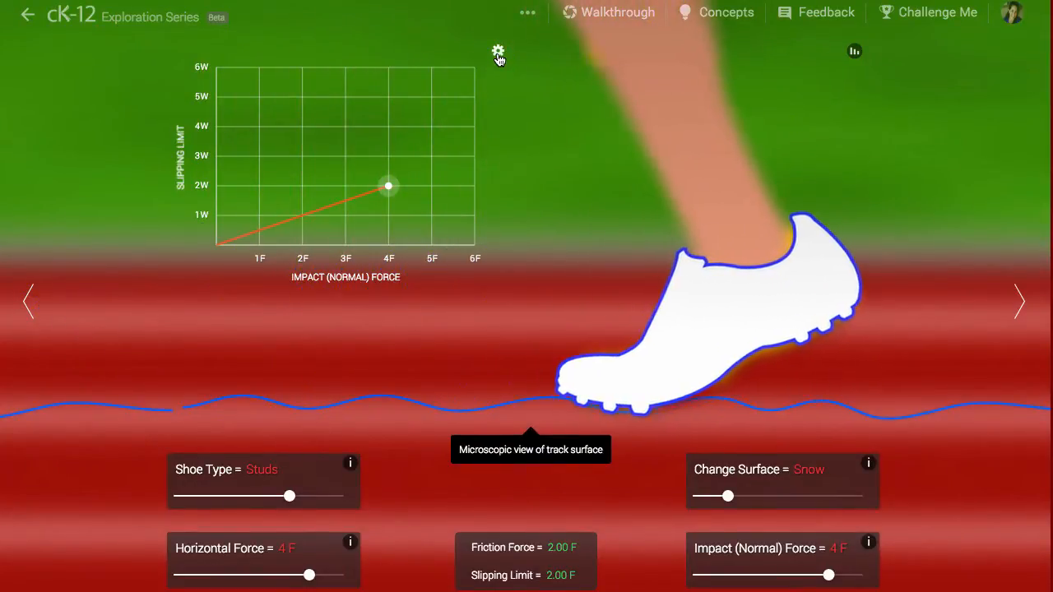
pyautogui.click(497, 51)
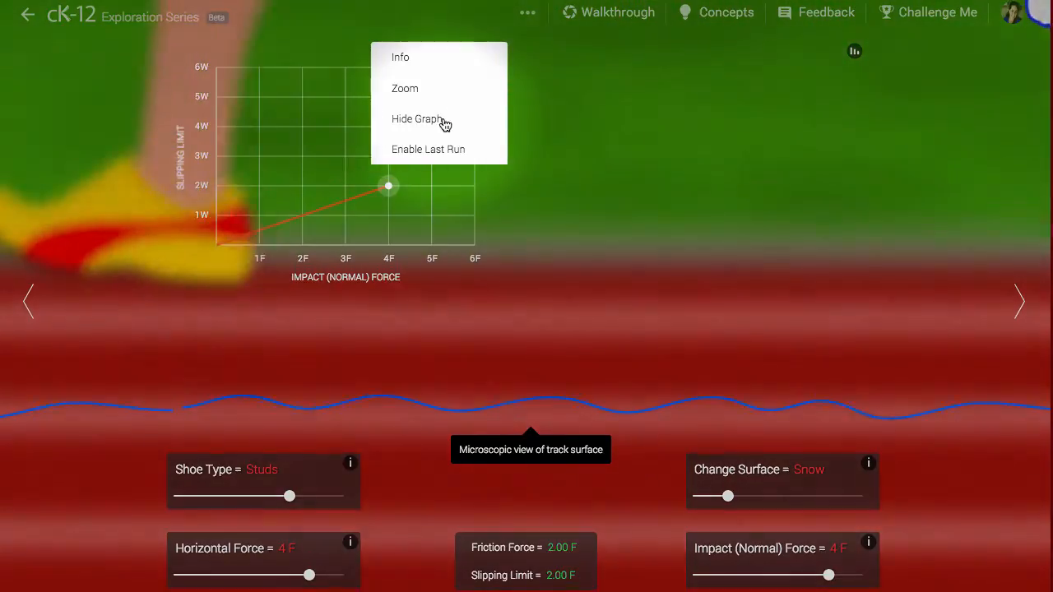
pyautogui.click(416, 119)
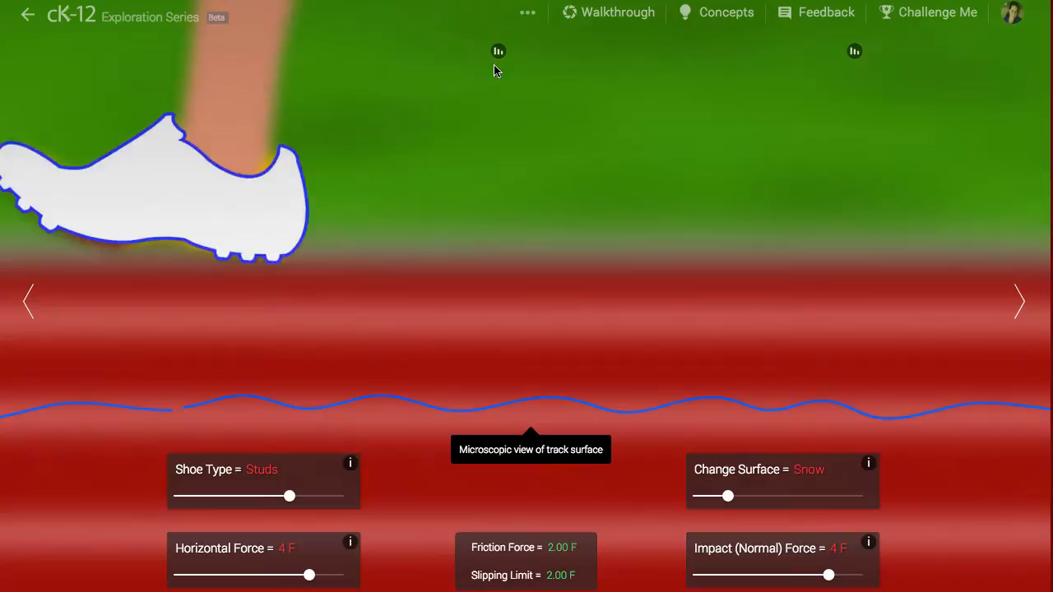
# - Redisplay the friction force available vs horizontal force graph beside the slipping-limit graph
pyautogui.click(498, 51)
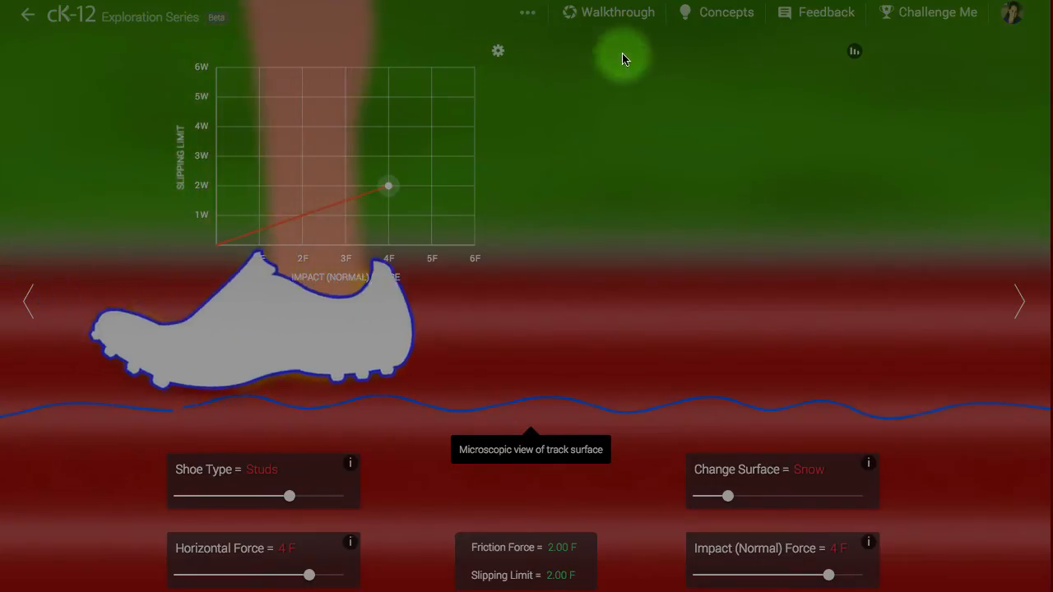
pyautogui.click(854, 51)
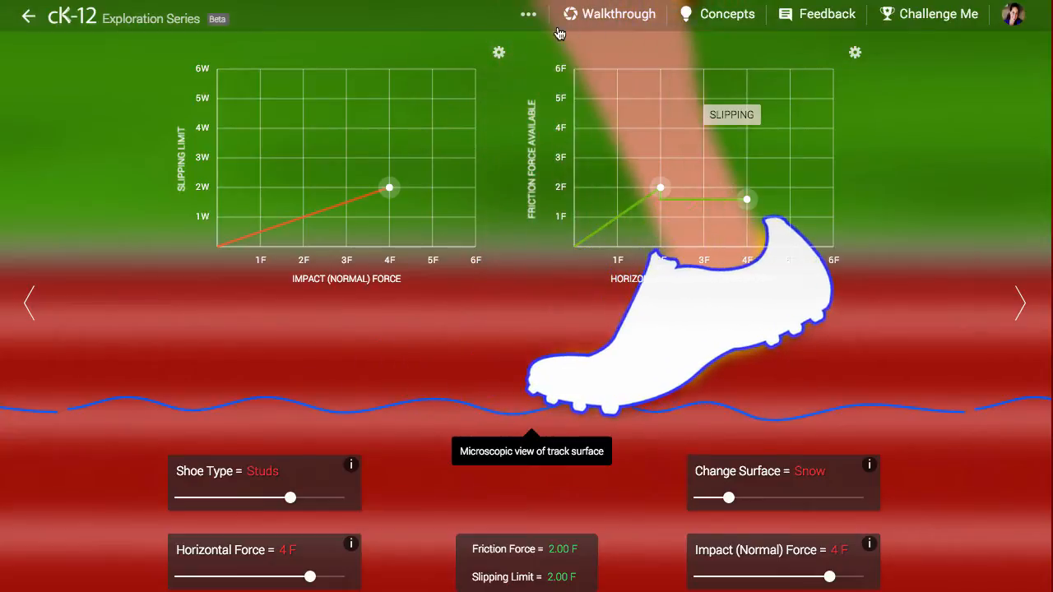
# - View the feedback form and close it without sending anything
pyautogui.click(528, 13)
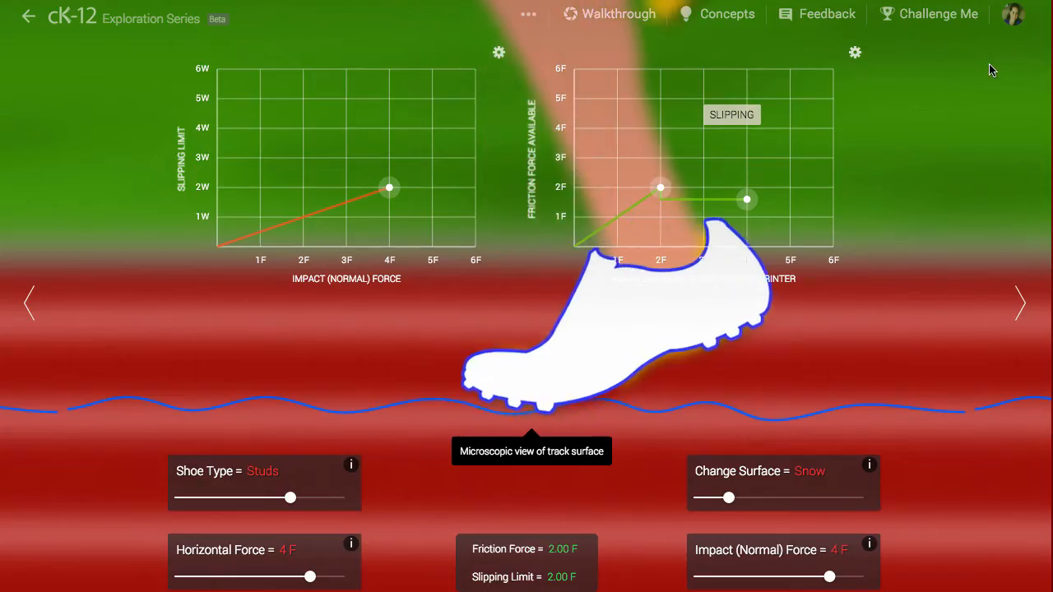
pyautogui.click(826, 13)
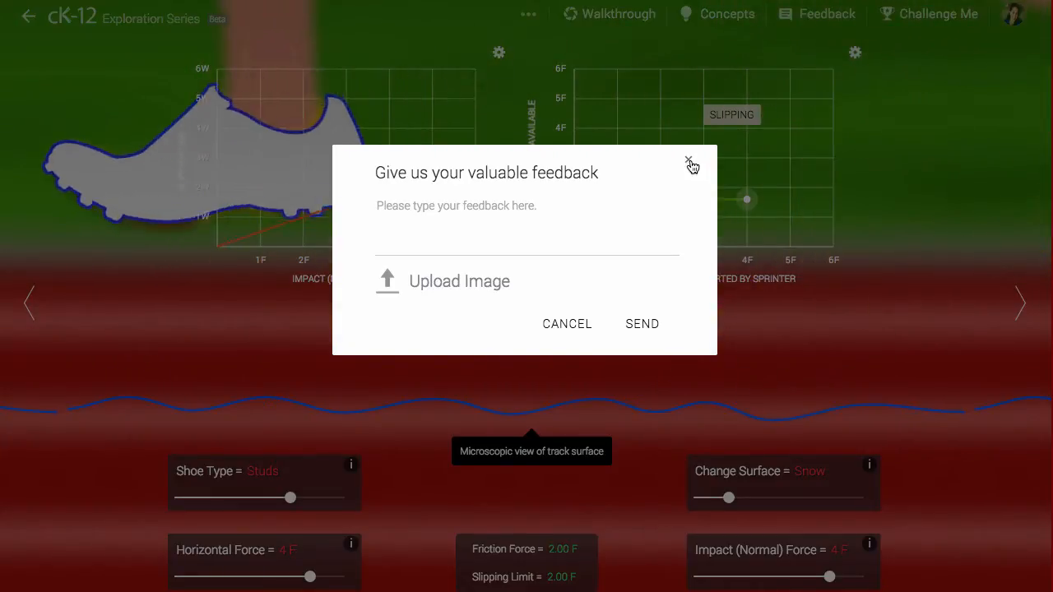
pyautogui.click(689, 158)
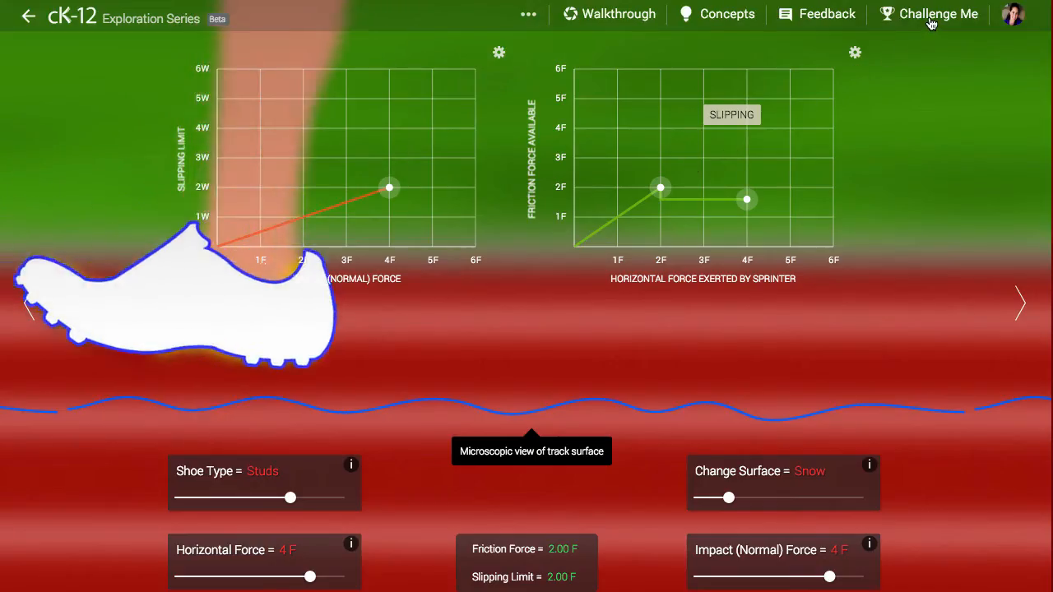
# - Bring up the Concepts list, which names Friction
pyautogui.click(938, 13)
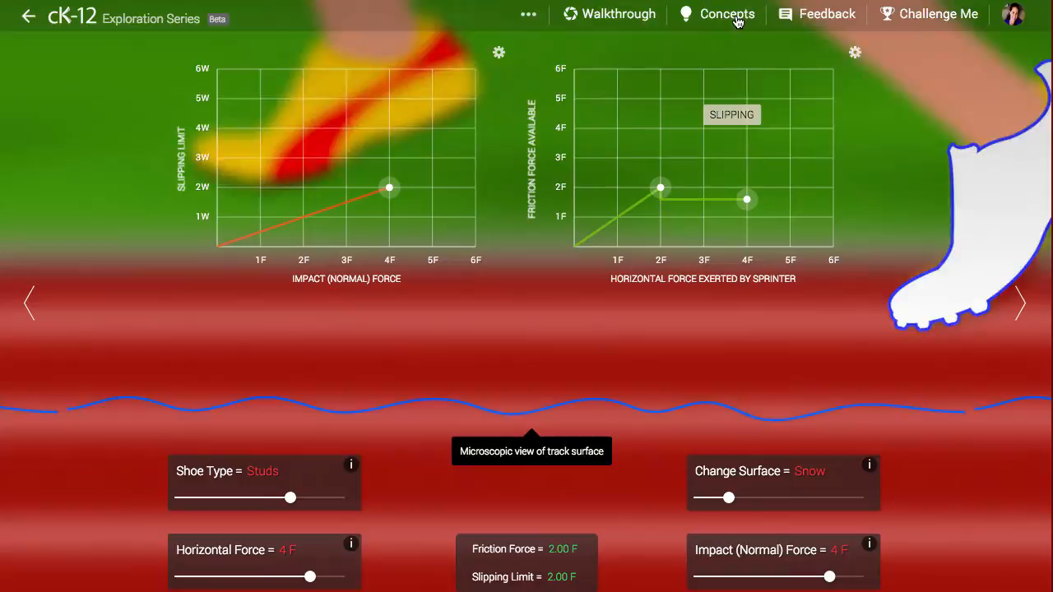
pyautogui.click(727, 13)
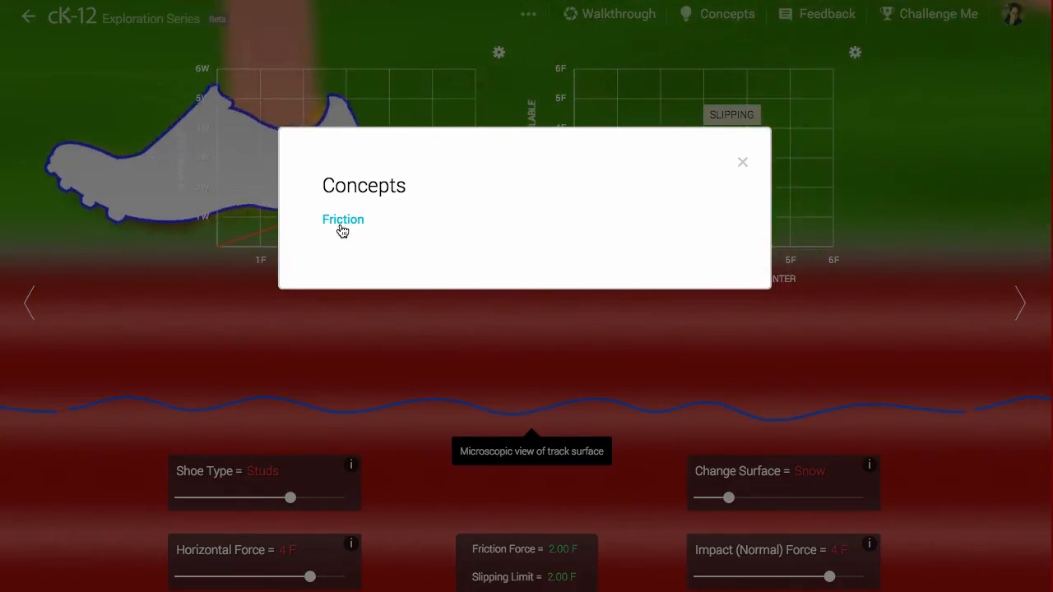
# - Browse the Friction concept's Read and Video materials, then close the panel
pyautogui.click(342, 221)
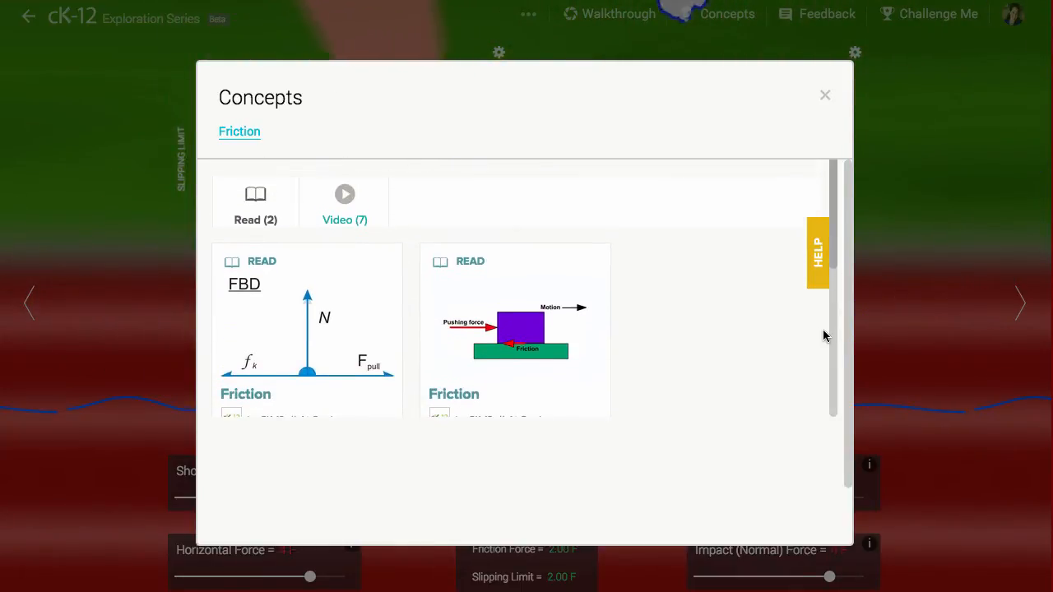
pyautogui.click(825, 94)
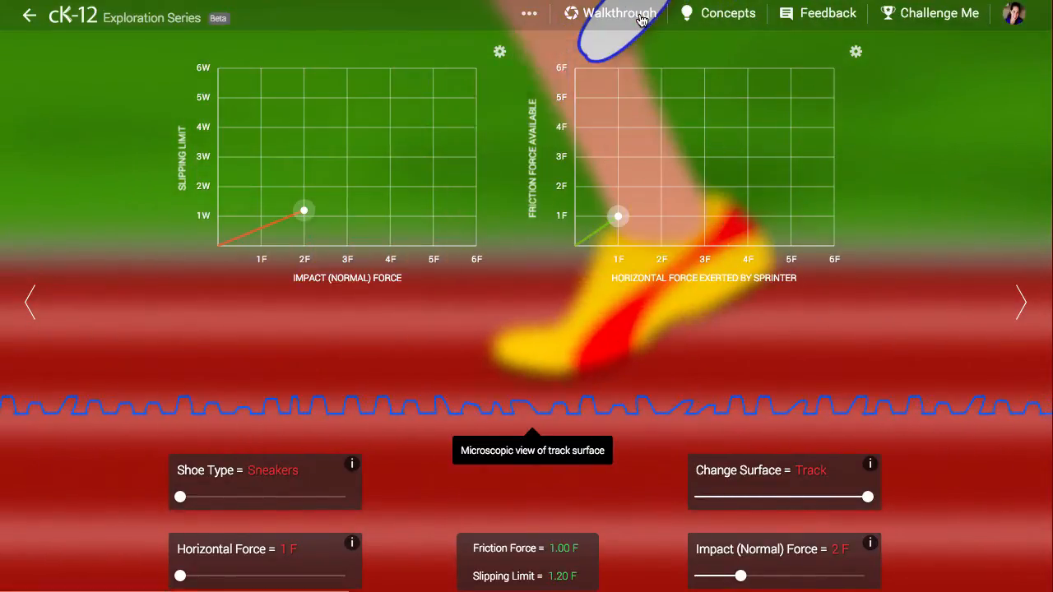
# - Preview the walkthrough video, close it, and go to the real-world friction examples gallery
pyautogui.click(619, 13)
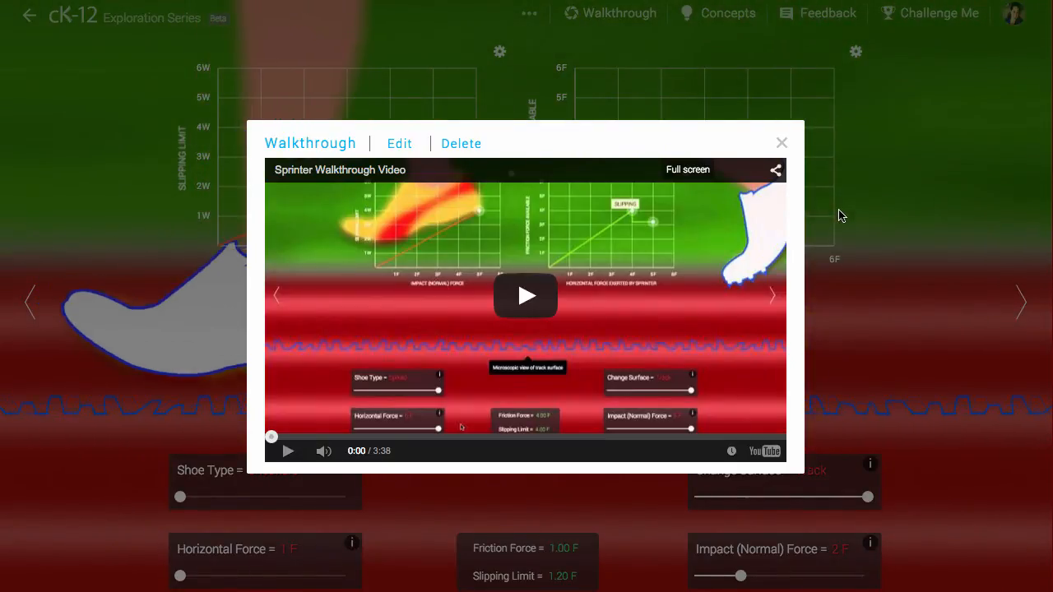
pyautogui.click(780, 142)
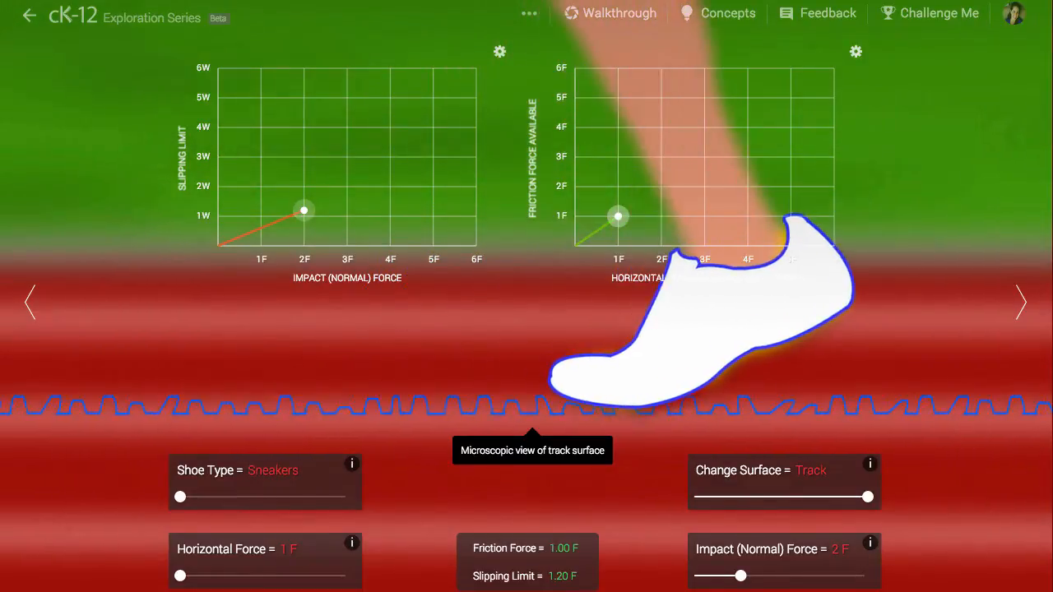
pyautogui.click(727, 13)
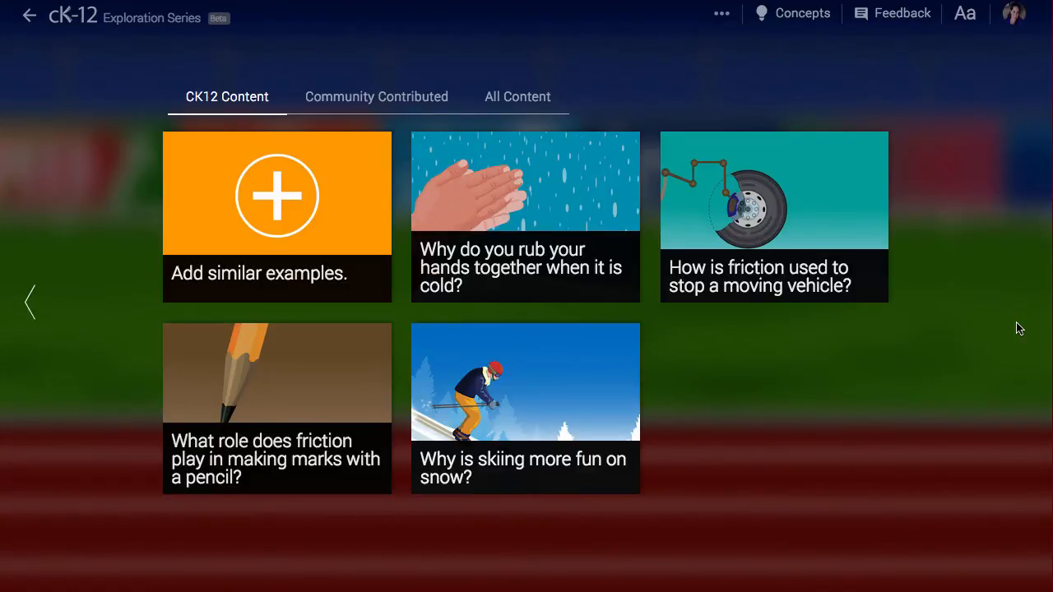
pyautogui.click(774, 217)
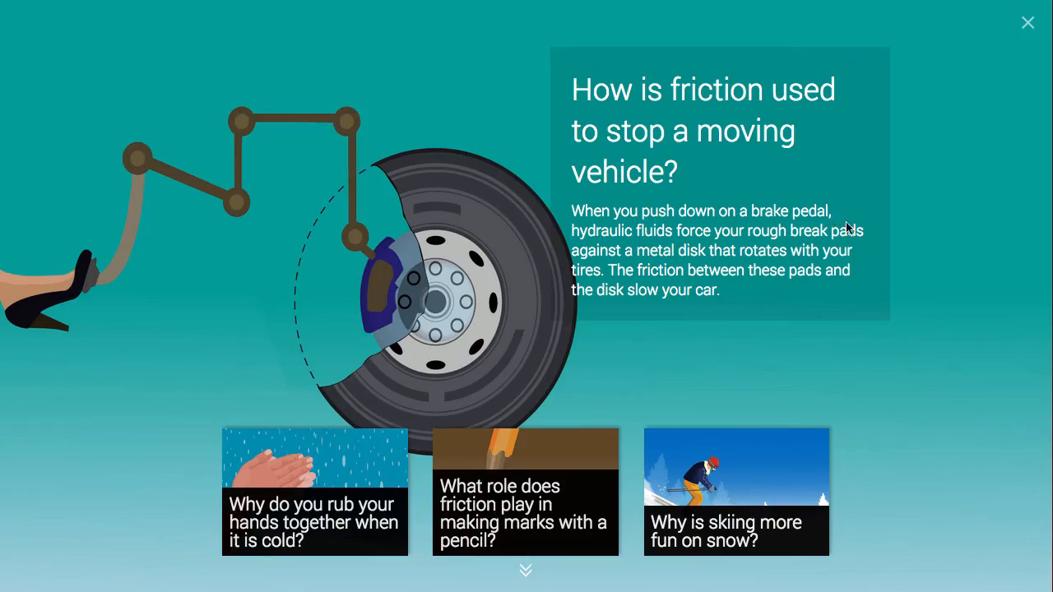
pyautogui.moveTo(978, 362)
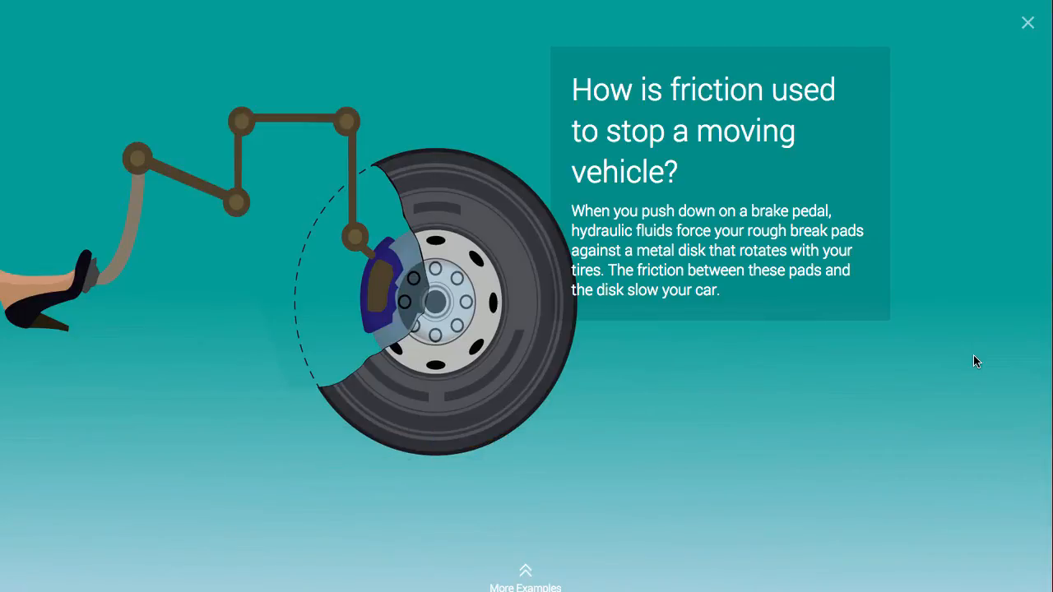
pyautogui.moveTo(1002, 135)
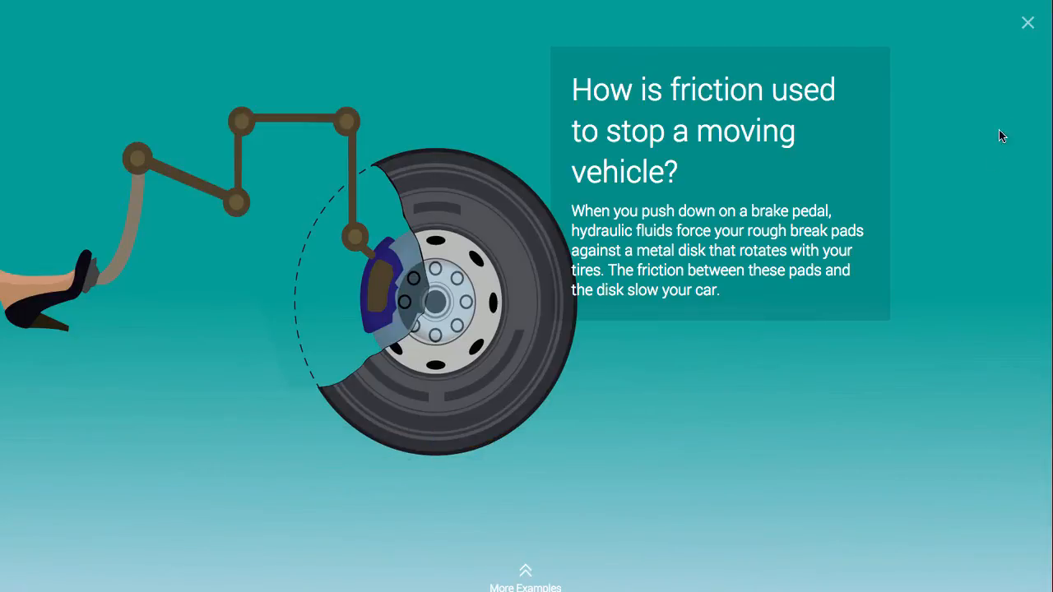
pyautogui.click(1027, 23)
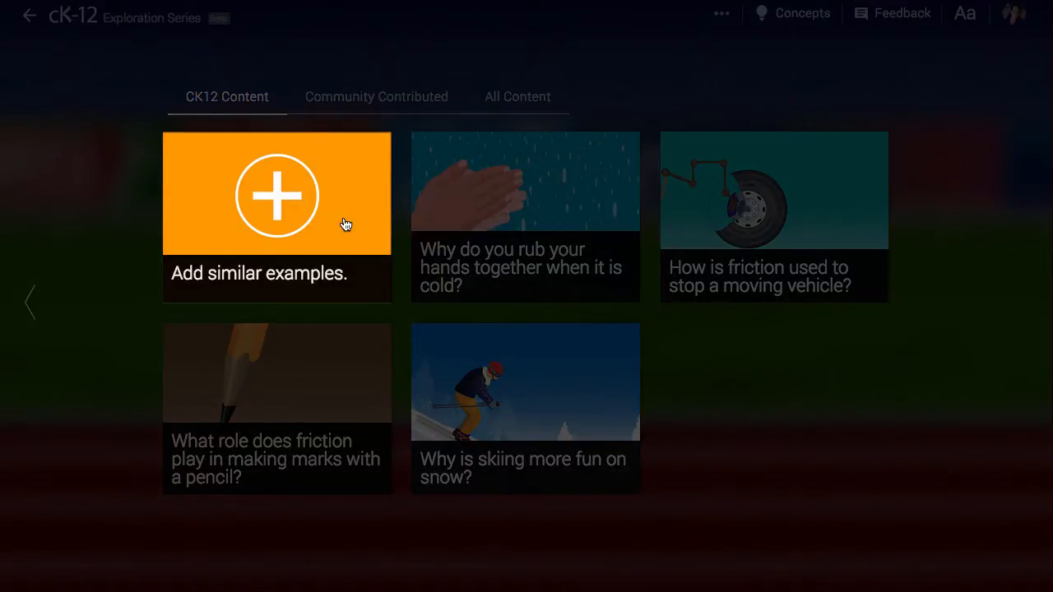
pyautogui.click(276, 194)
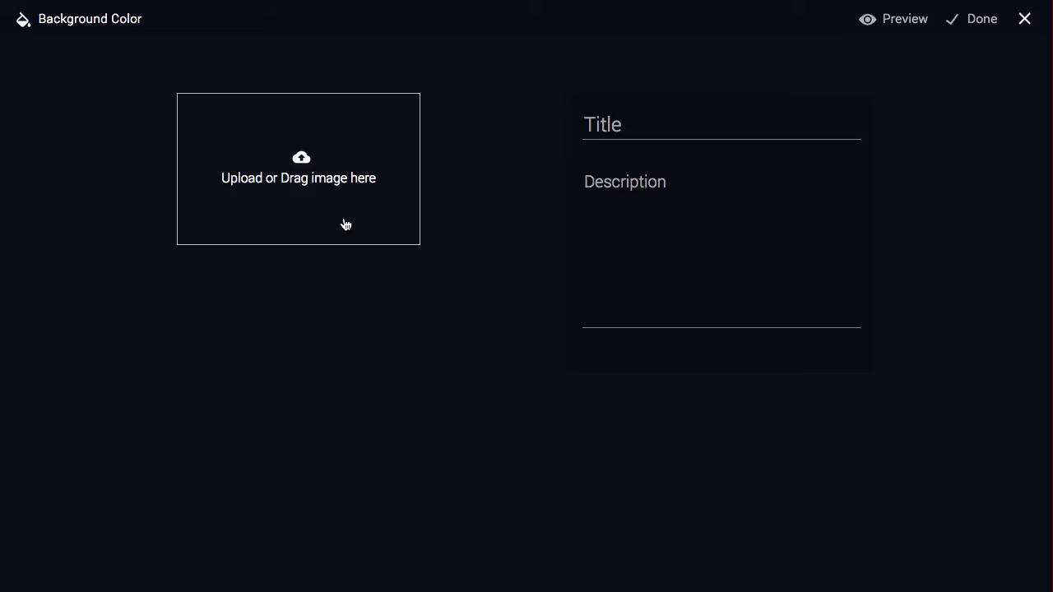
pyautogui.moveTo(921, 155)
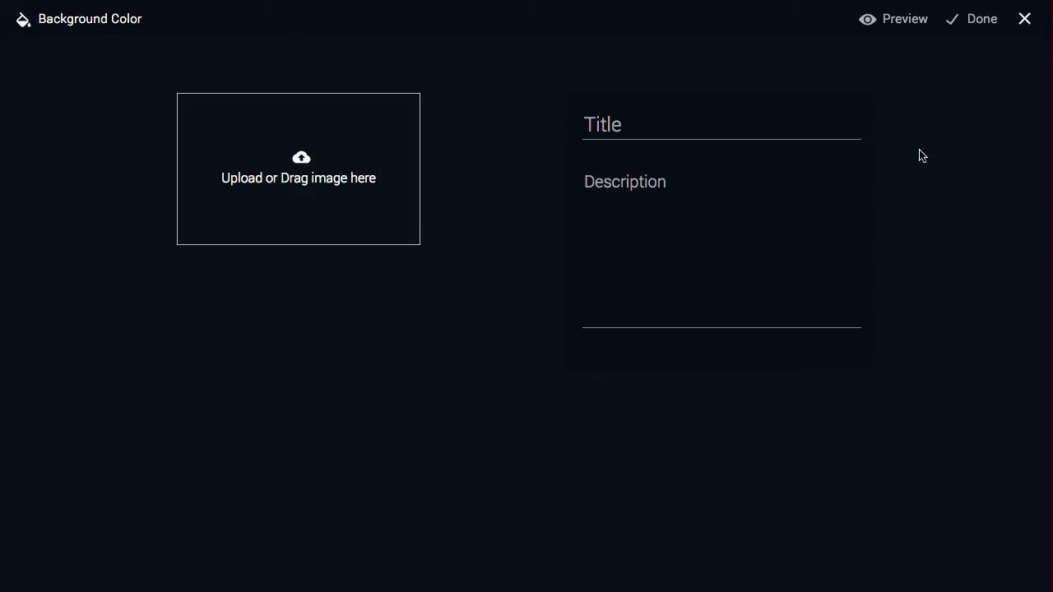
pyautogui.moveTo(1024, 18)
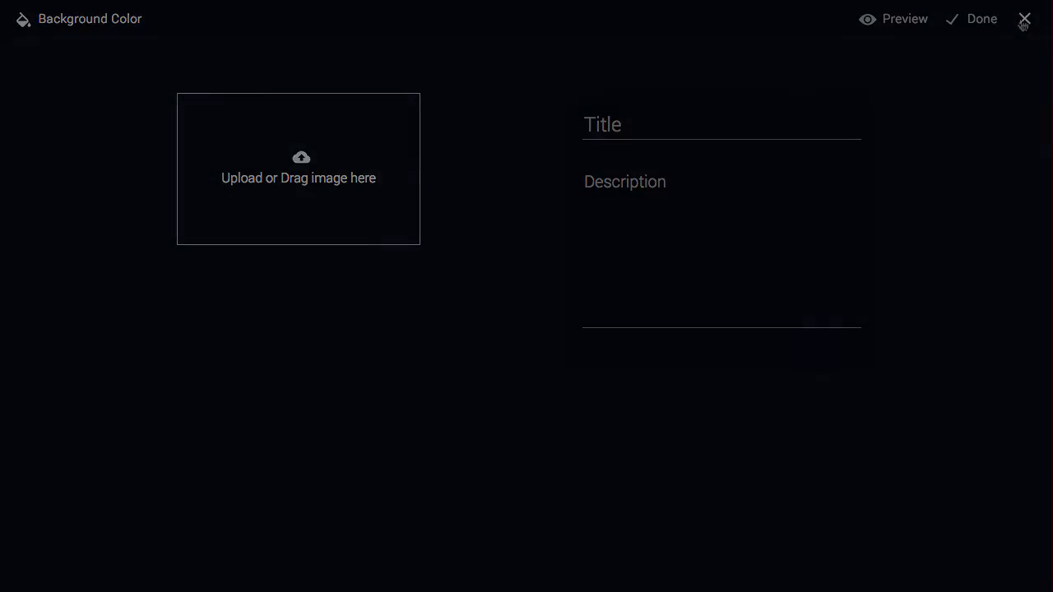
pyautogui.click(1024, 20)
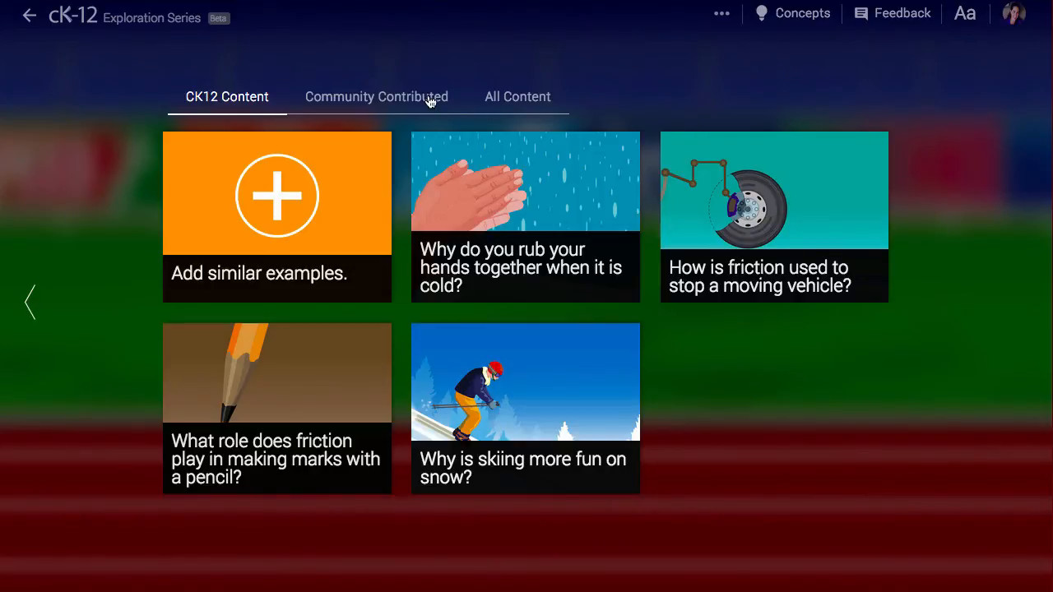
# - Check the empty Community Contributed examples tab, then bring up the feedback form
pyautogui.click(375, 96)
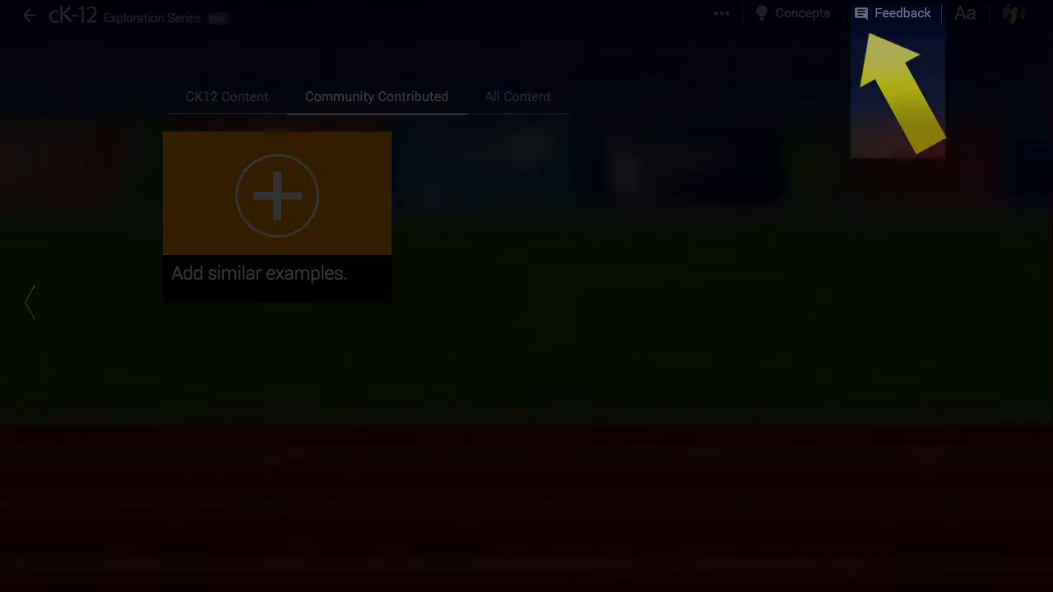
pyautogui.click(902, 13)
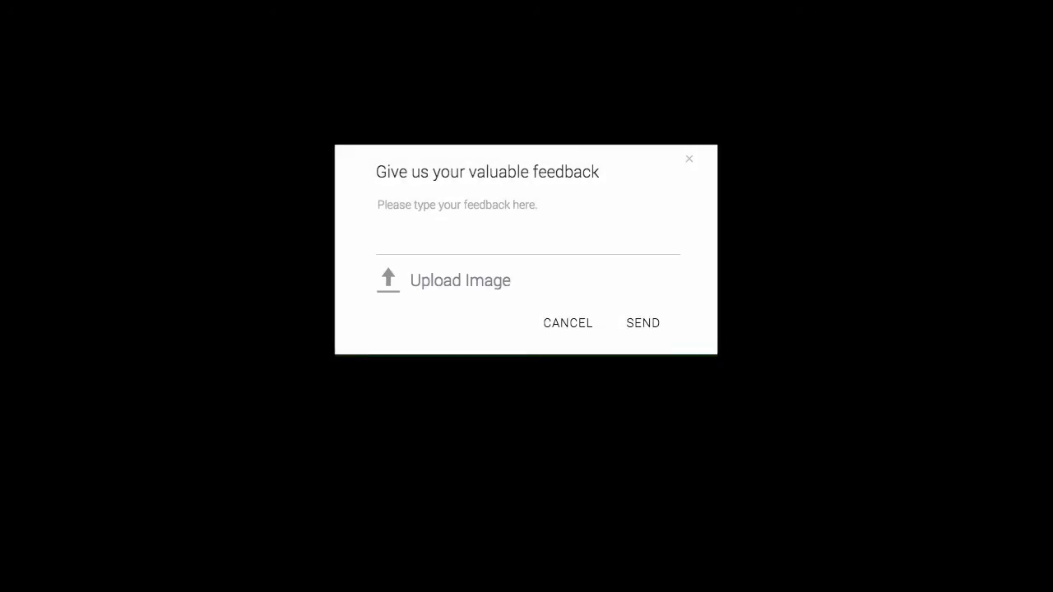